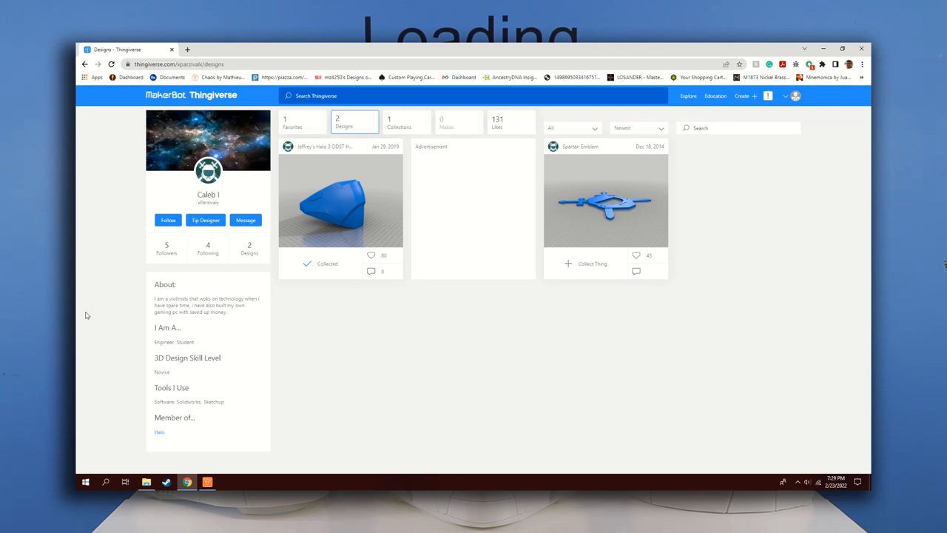
Step: Open Jeffrey's Halo 3 ODST Helmet thing page from the profile thumbnail and view its details
left_click(340, 204)
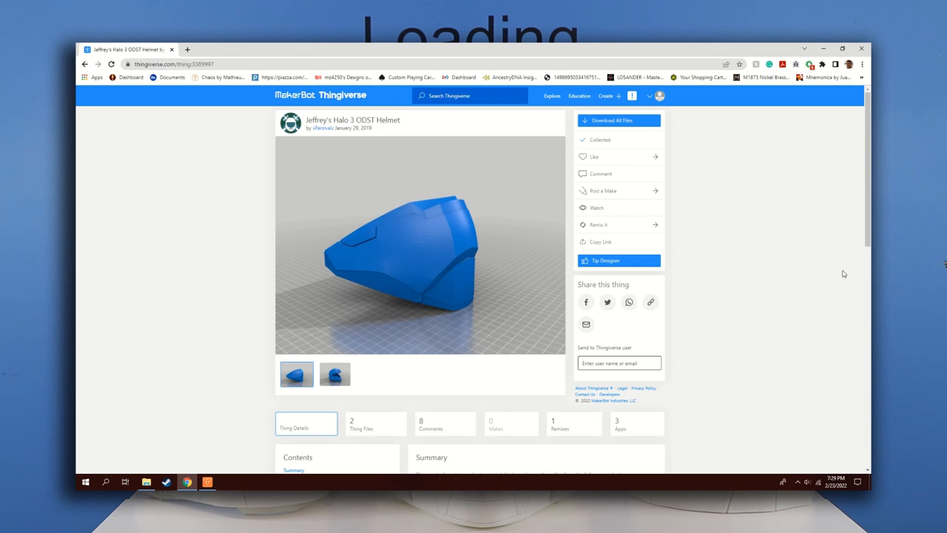
scroll("down", 3)
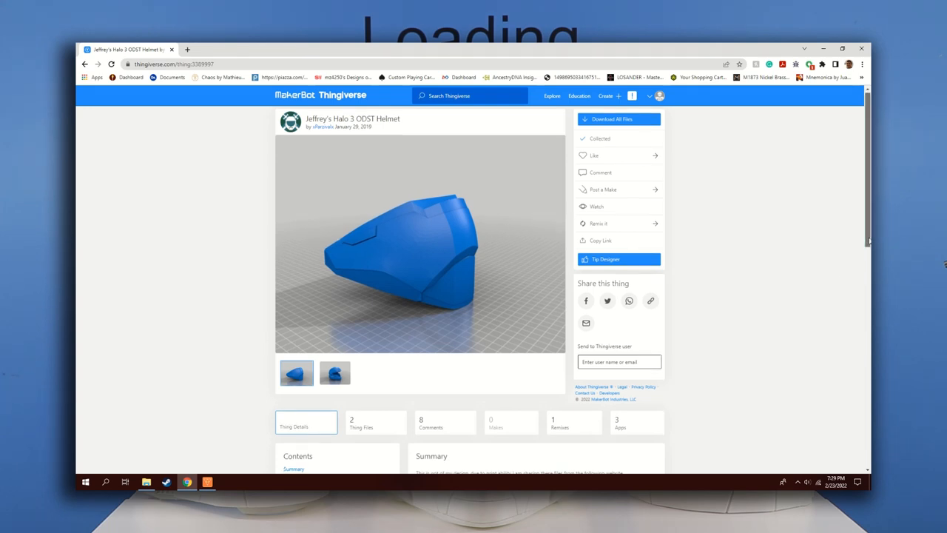